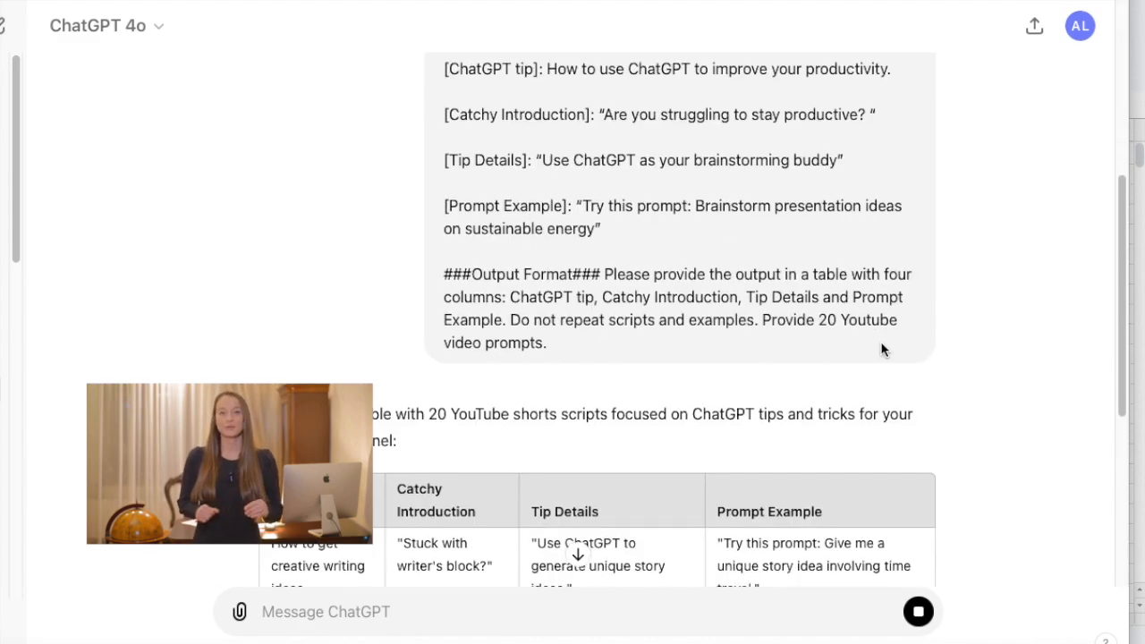
Scroll through ChatGPT's reply as the 20-row Shorts script table generates, from creative writing to study plans.
{"action": "scroll", "scroll_direction": "down", "scroll_amount": 3}
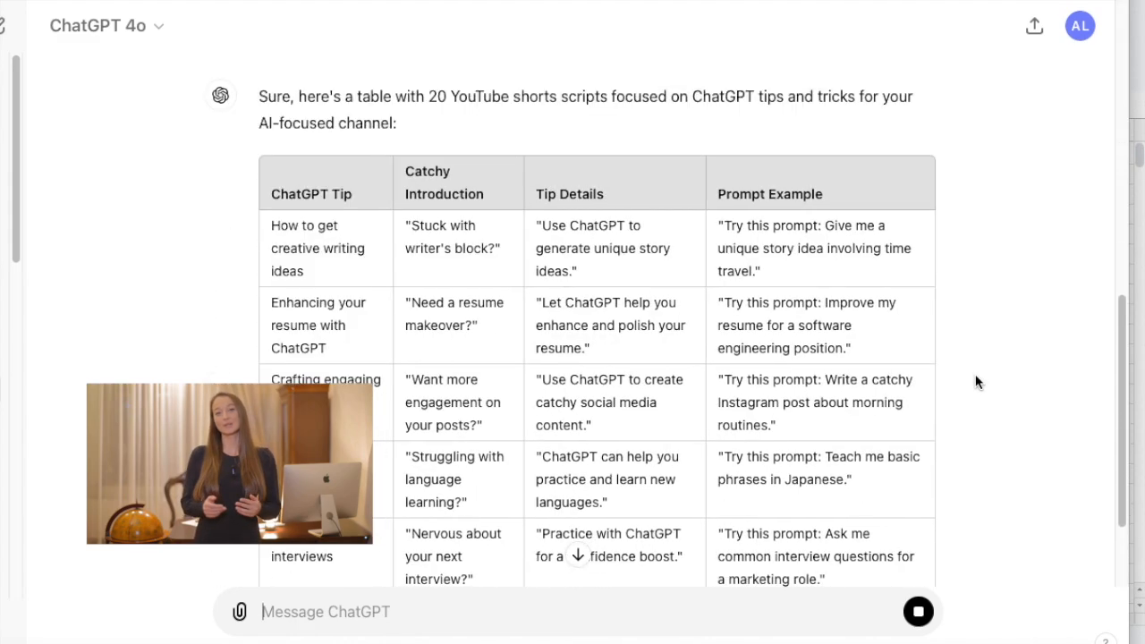
{"action": "scroll", "scroll_direction": "down", "scroll_amount": 3}
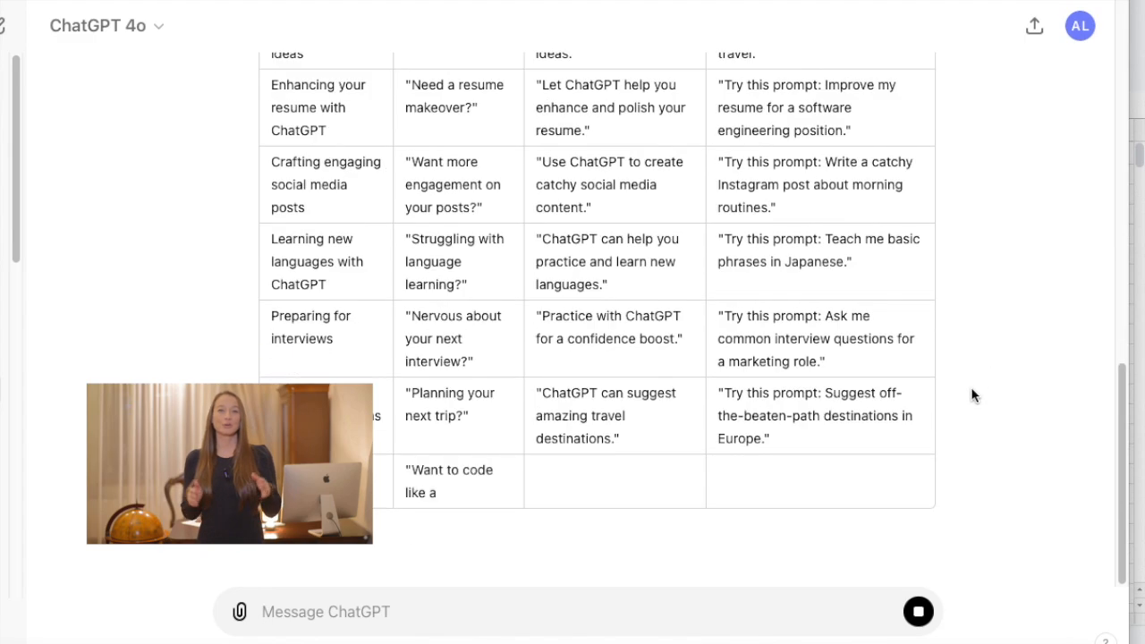
{"action": "scroll", "scroll_direction": "down", "scroll_amount": 3}
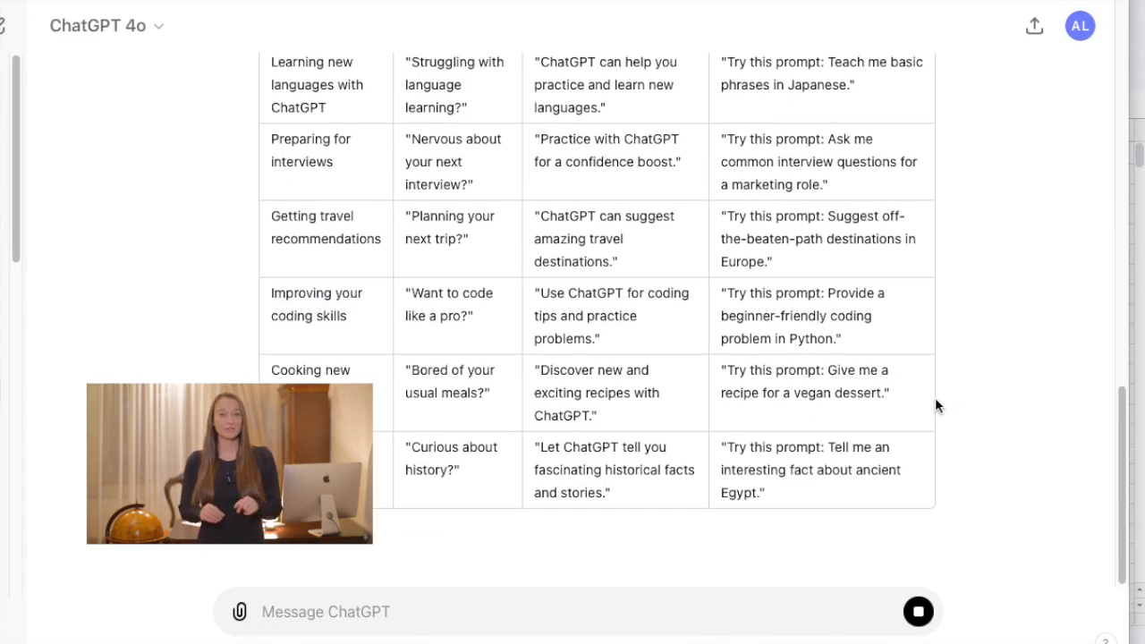
{"action": "scroll", "scroll_direction": "down", "scroll_amount": 3}
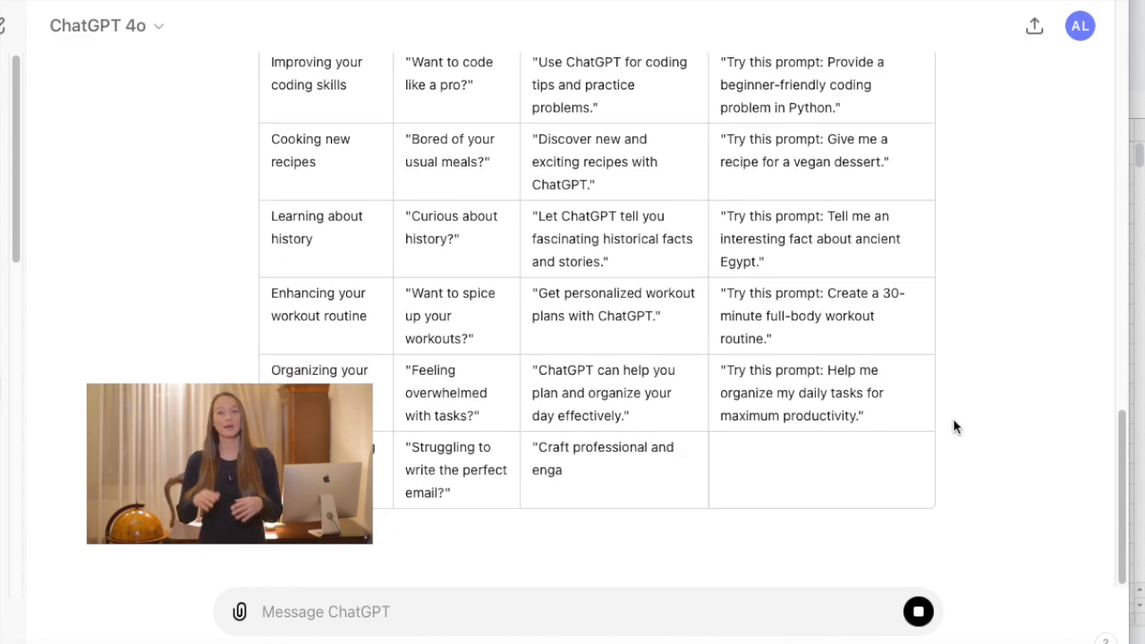
{"action": "scroll", "scroll_direction": "down", "scroll_amount": 3}
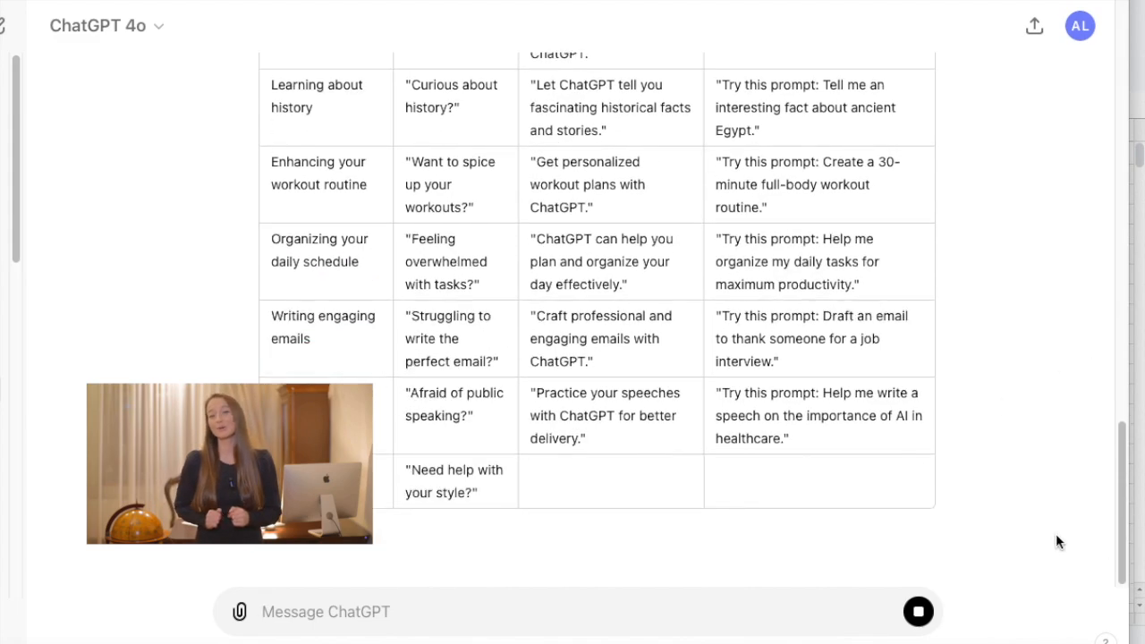
{"action": "scroll", "scroll_direction": "down", "scroll_amount": 3}
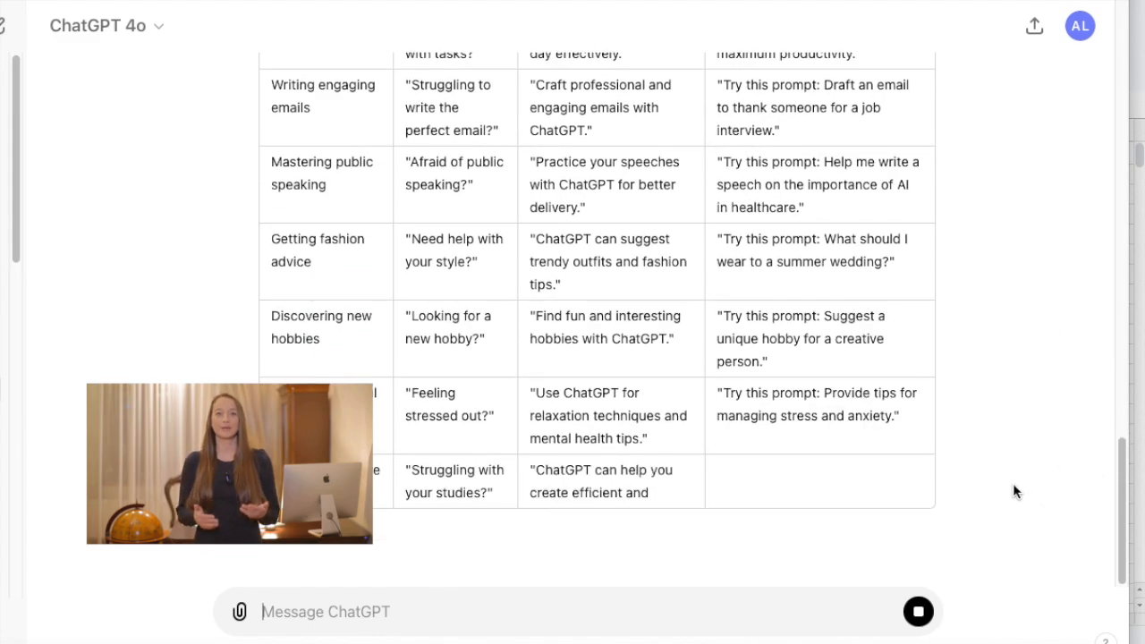
{"action": "scroll", "scroll_direction": "down", "scroll_amount": 3}
{"action": "type", "text": "Great now continue with the n"}
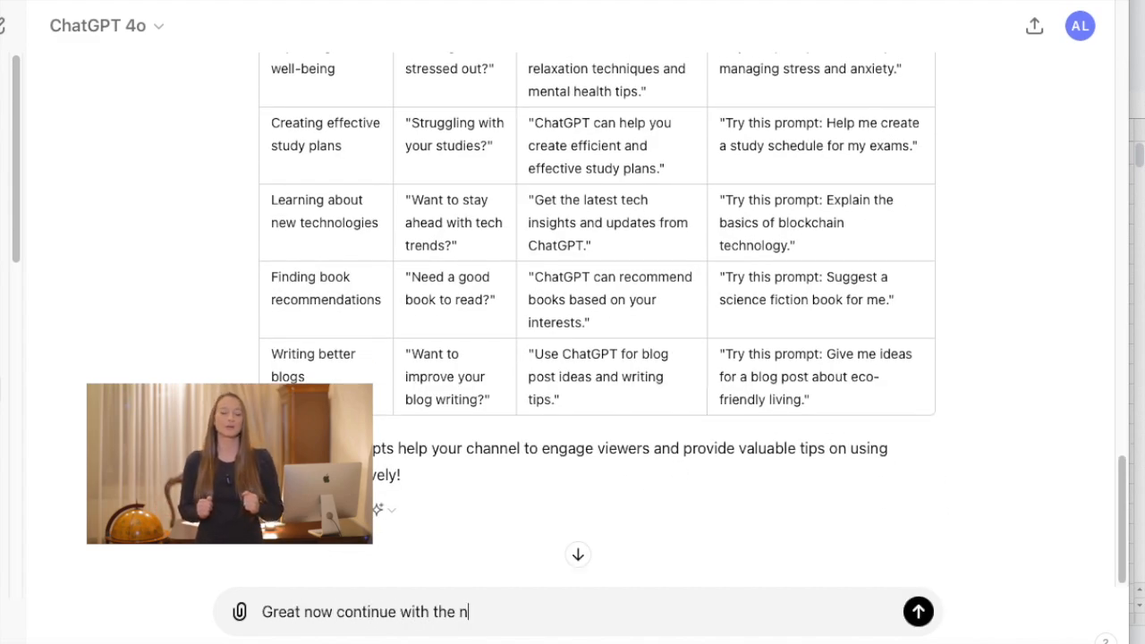
Send 'Great now continue with the next 20 tips and tricks' and watch the second table generate.
{"action": "type", "text": "ext 20 tips and tricks"}
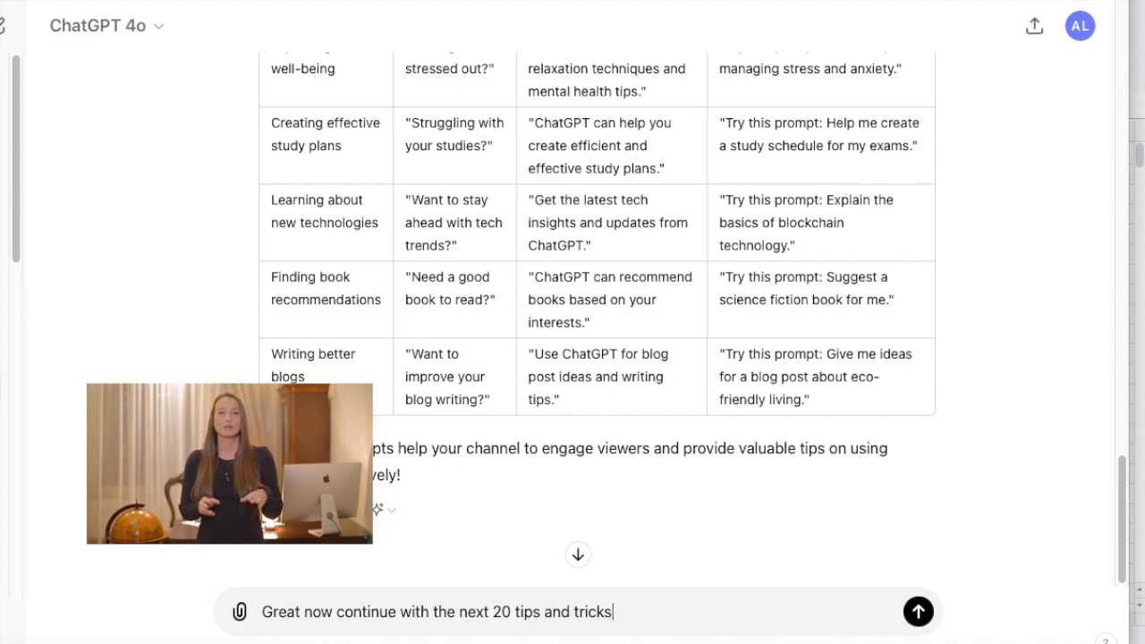
{"action": "left_click", "coordinate": [916, 612]}
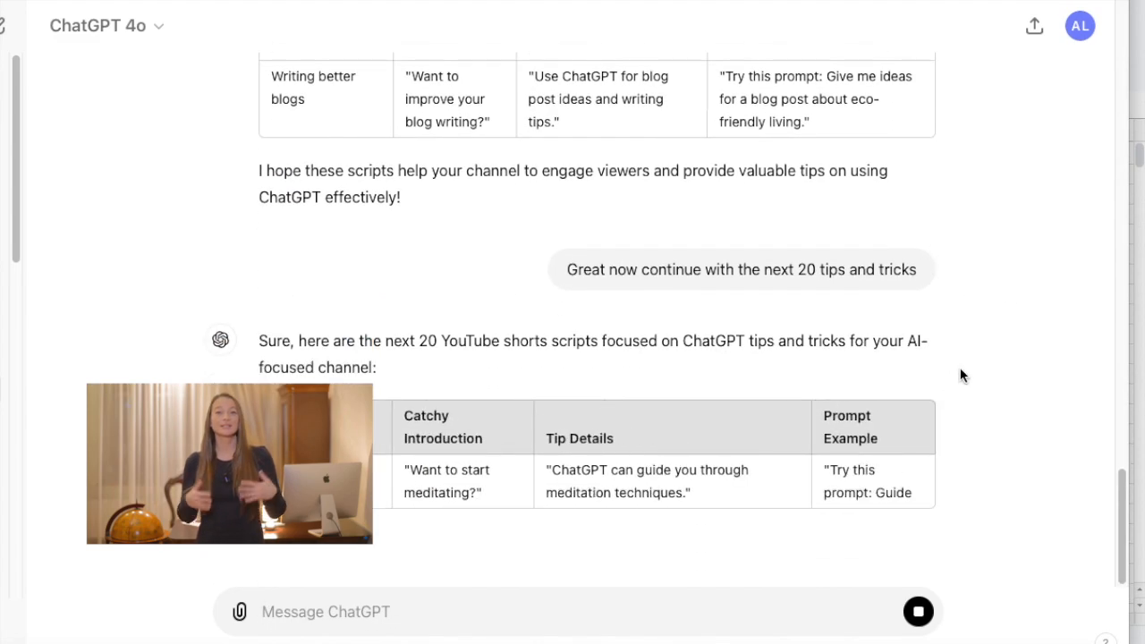
{"action": "scroll", "scroll_direction": "down", "scroll_amount": 3}
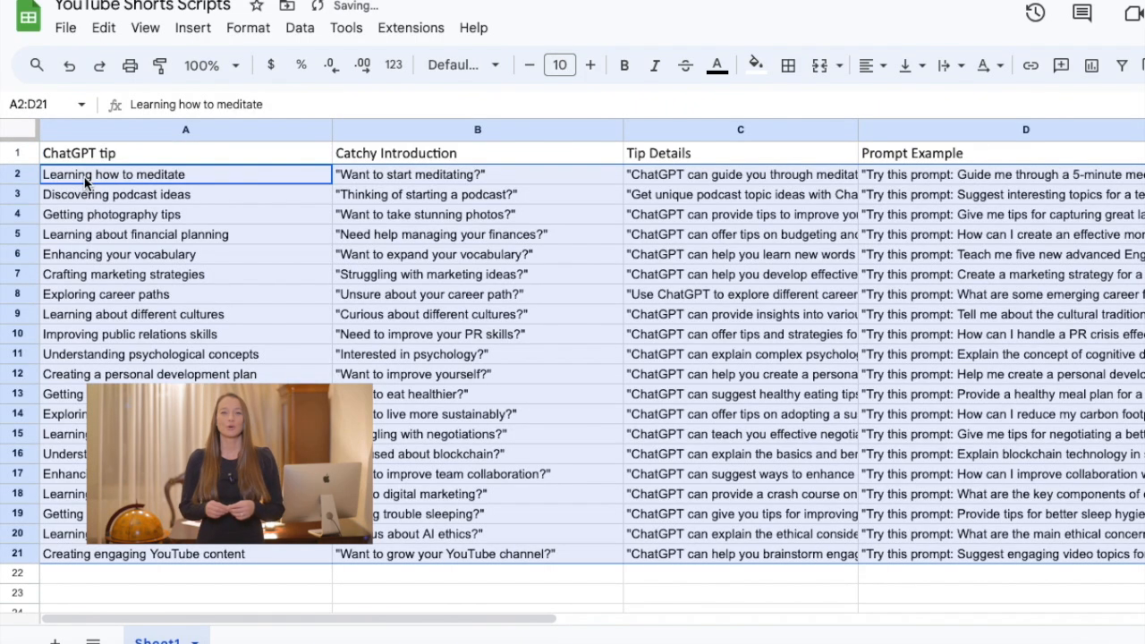
Review the pasted script rows 2–21 in the YouTube Shorts Scripts sheet, ending with engaging YouTube content.
{"action": "scroll", "scroll_direction": "down", "scroll_amount": 3}
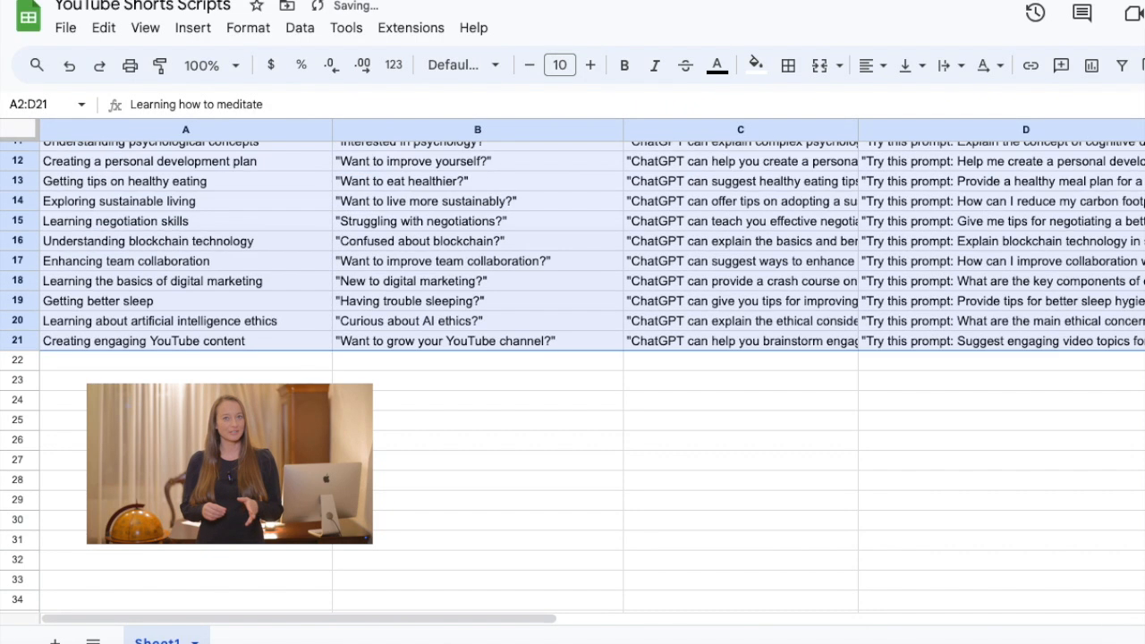